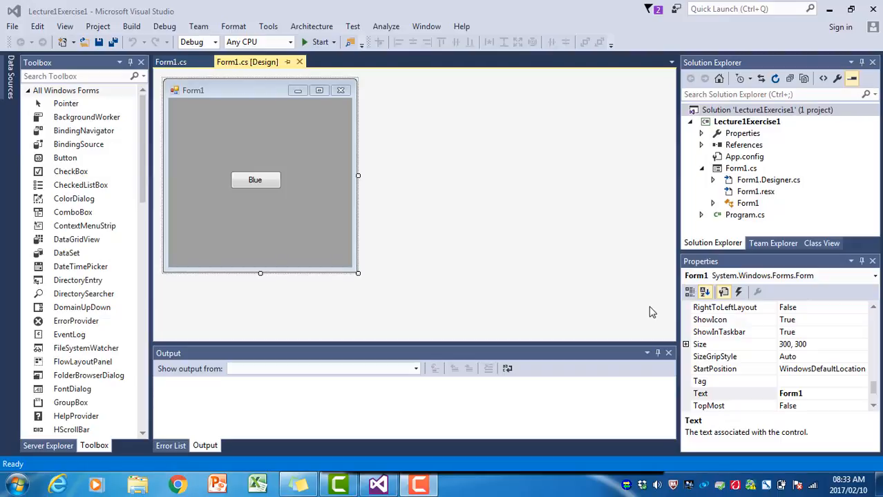
mouse_move(170, 62)
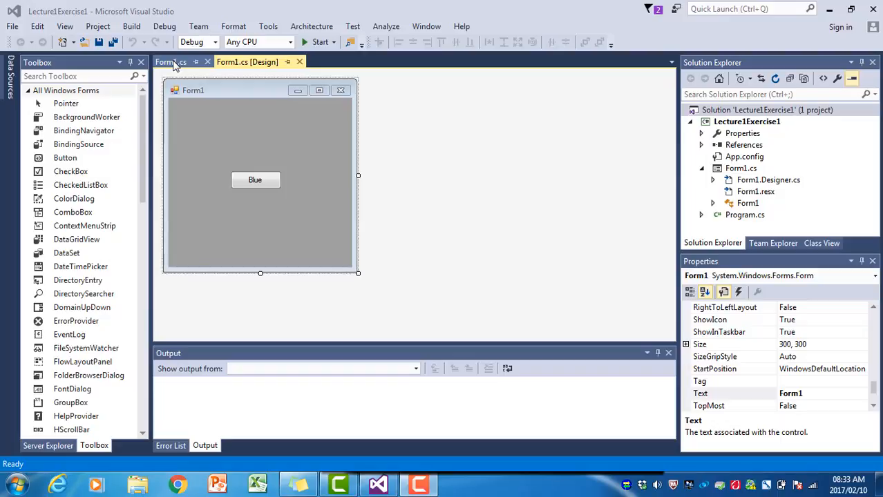
Add this.Text = "Blue"; after the BackColor line in the Blue button handler of Form1.cs
click(170, 61)
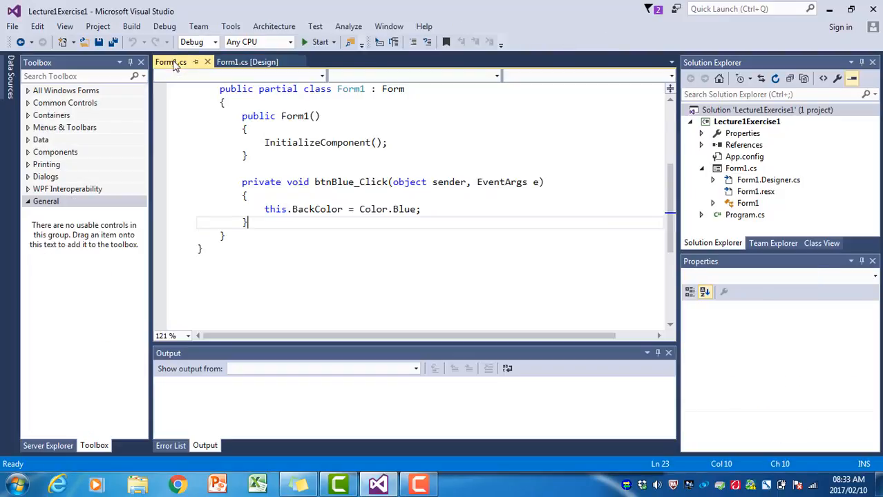
click(428, 210)
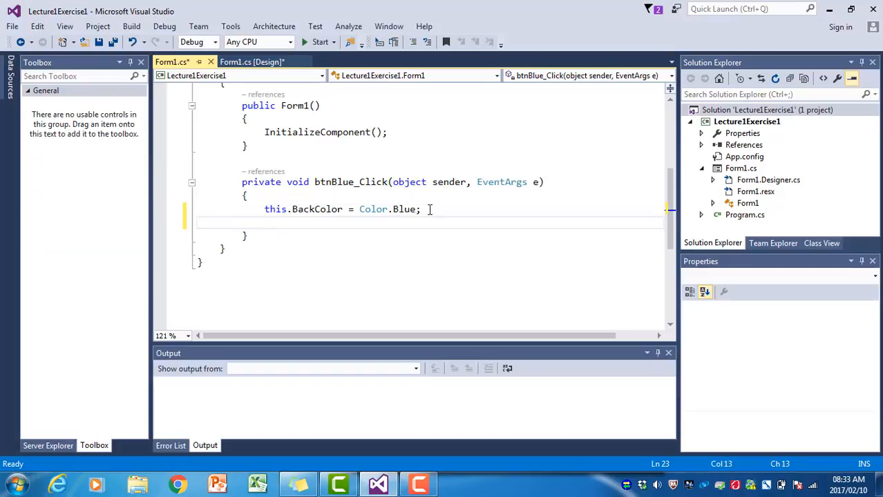
text(this)
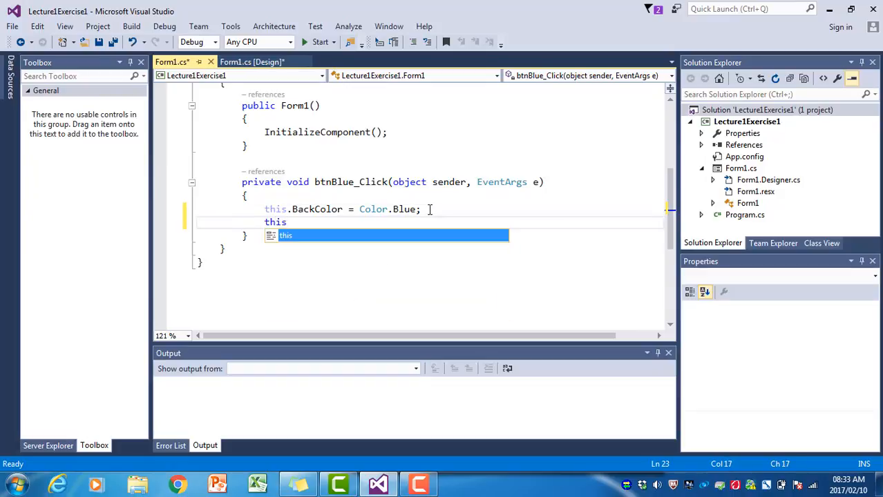
text(.)
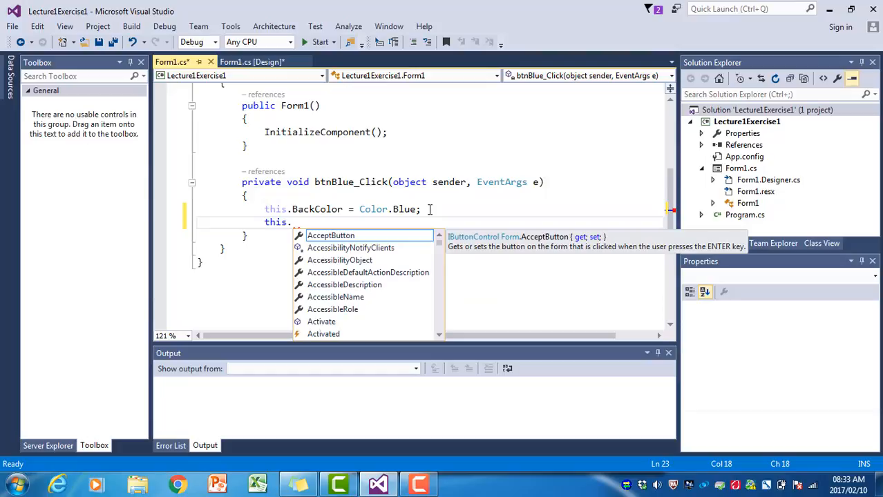
text(Text)
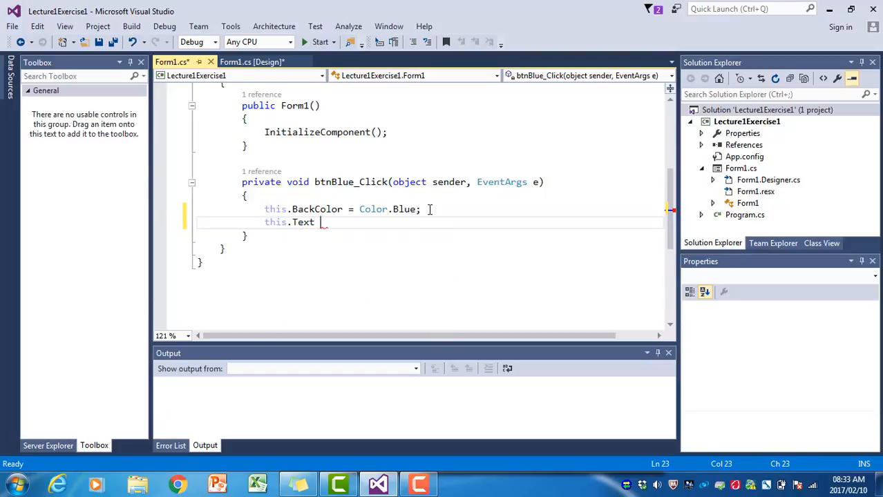
text(= "")
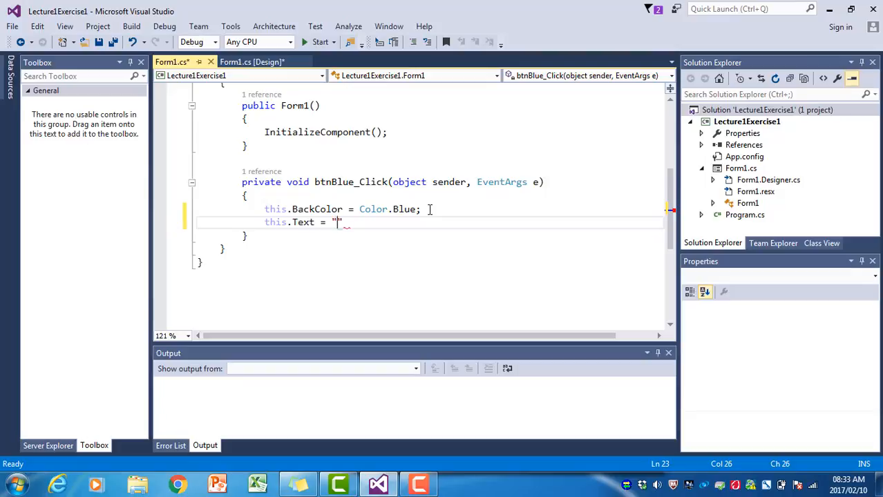
text(Blue)
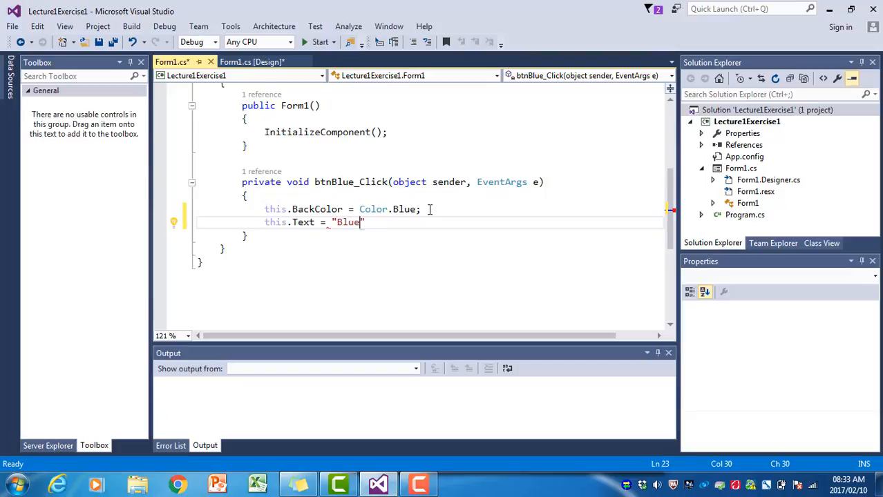
text(;)
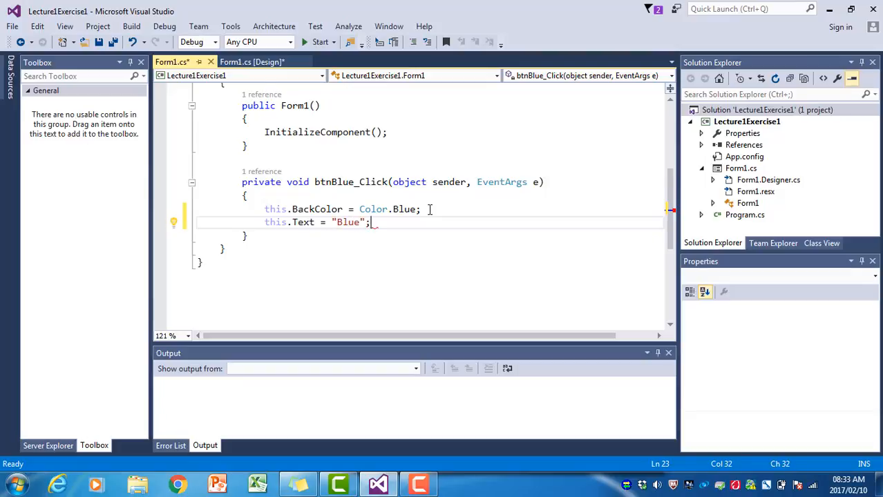
mouse_move(265, 221)
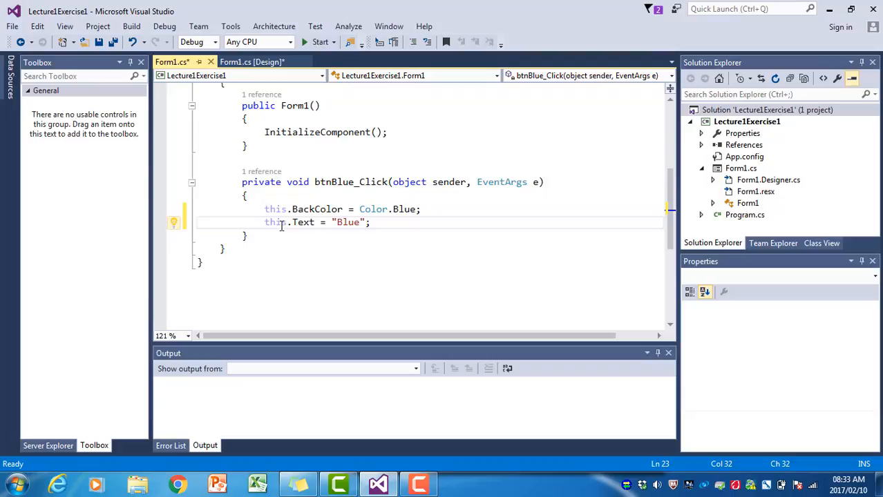
double_click(275, 221)
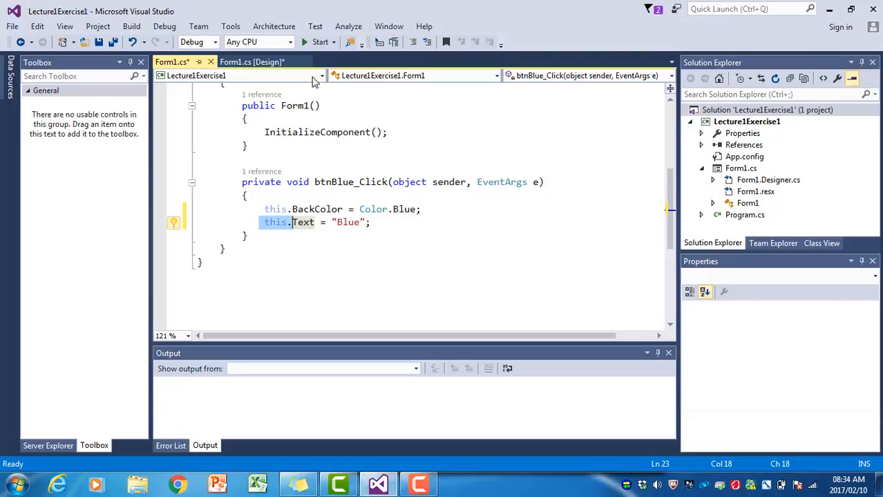
Start the app, click Blue to see the form turn blue and titled Blue, then close it
click(316, 42)
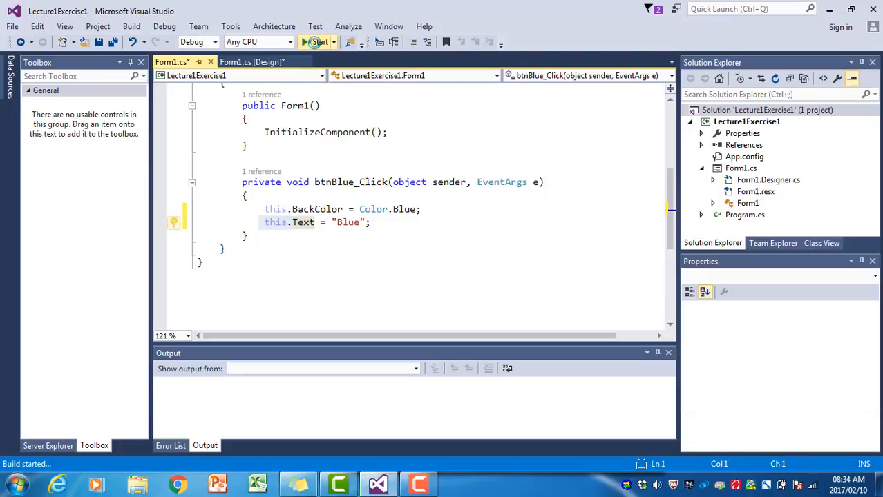
click(315, 42)
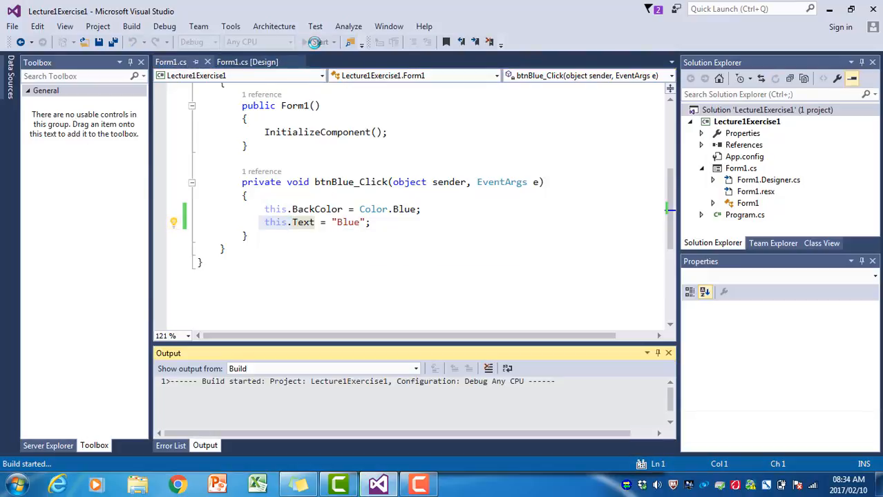
click(317, 42)
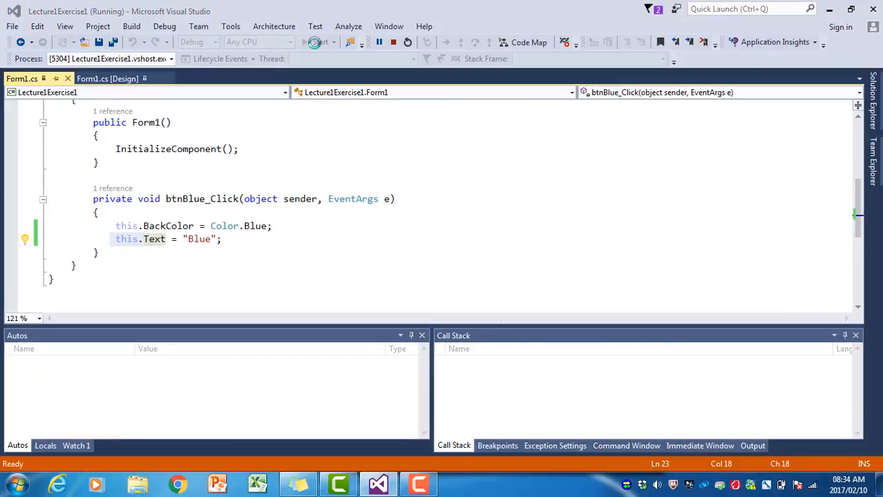
click(315, 42)
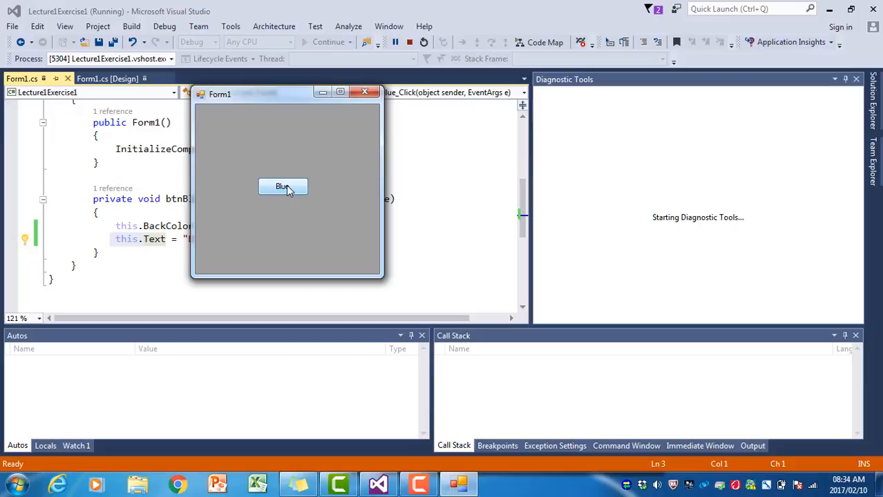
click(282, 186)
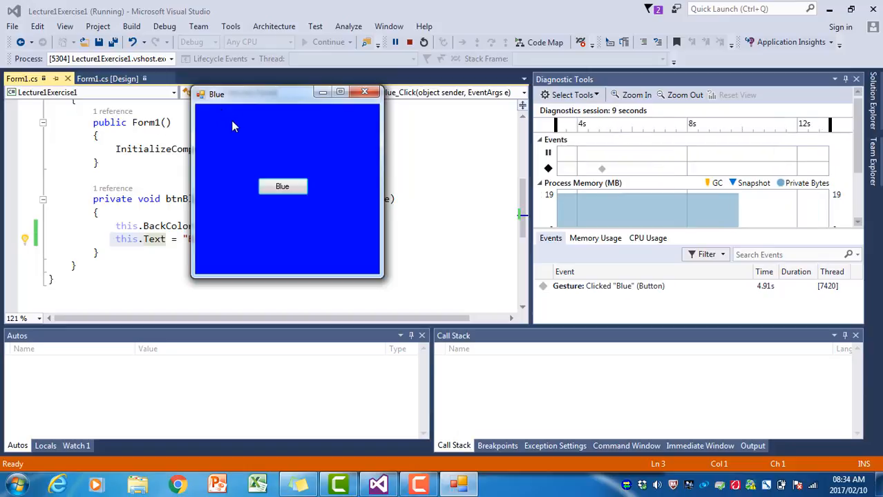
mouse_move(367, 91)
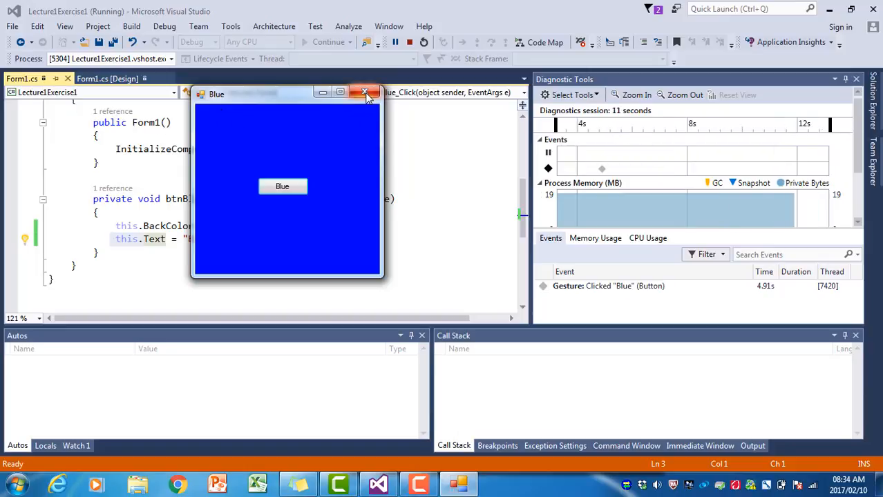
click(365, 93)
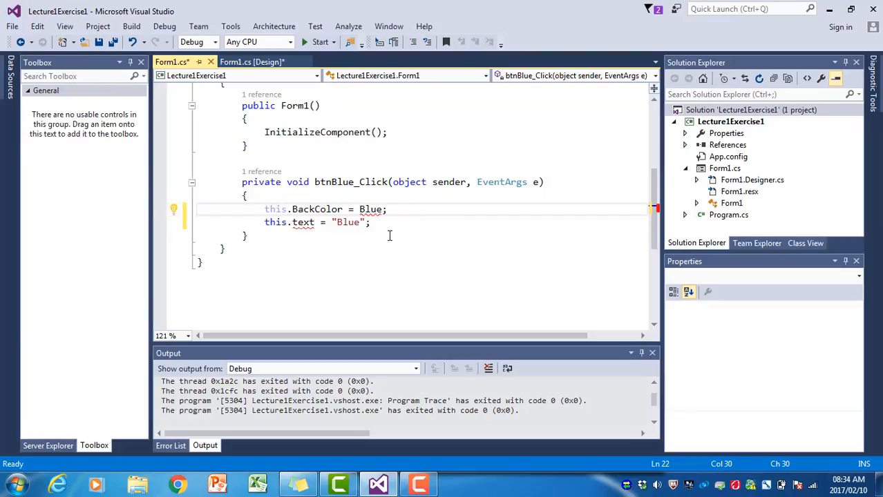
mouse_move(384, 243)
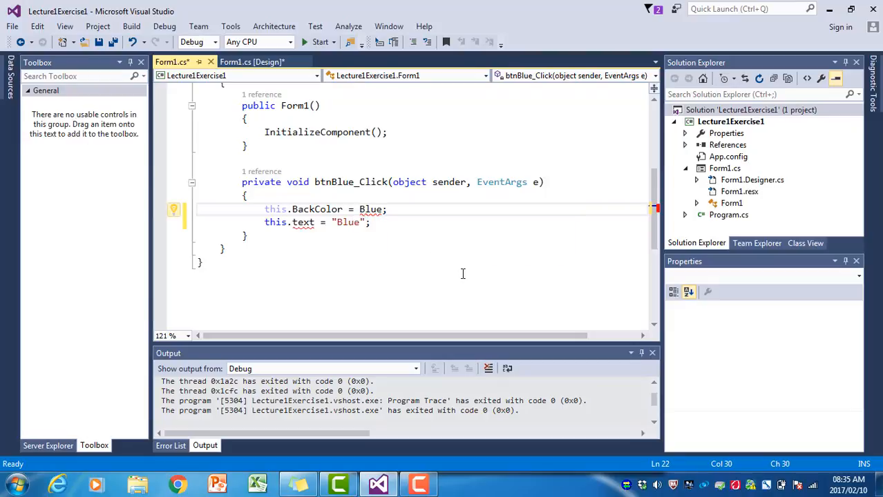
Begin retyping Color before Blue on the BackColor line
text(Color.)
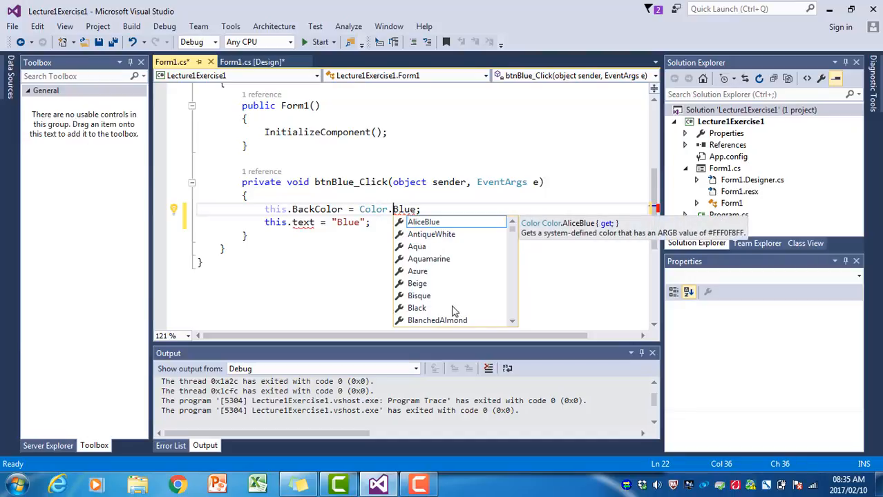
Complete Color.Blue from IntelliSense and inspect the error on the lowercase text property
click(329, 249)
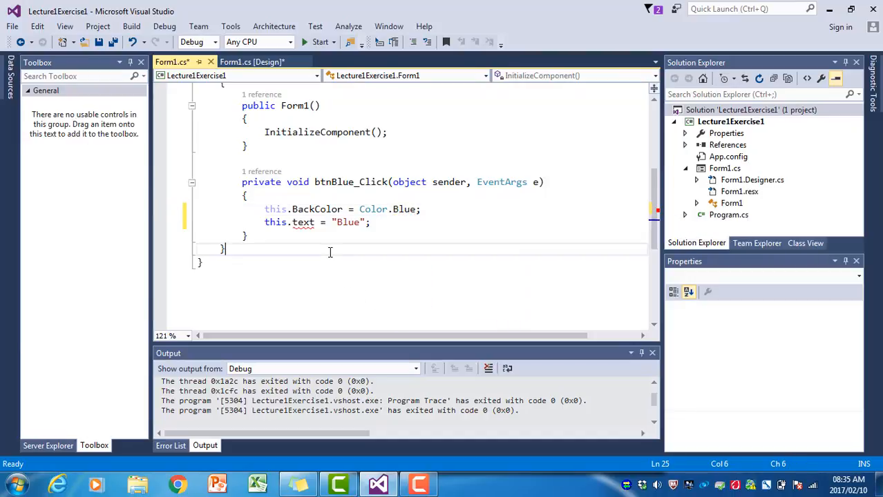
mouse_move(304, 221)
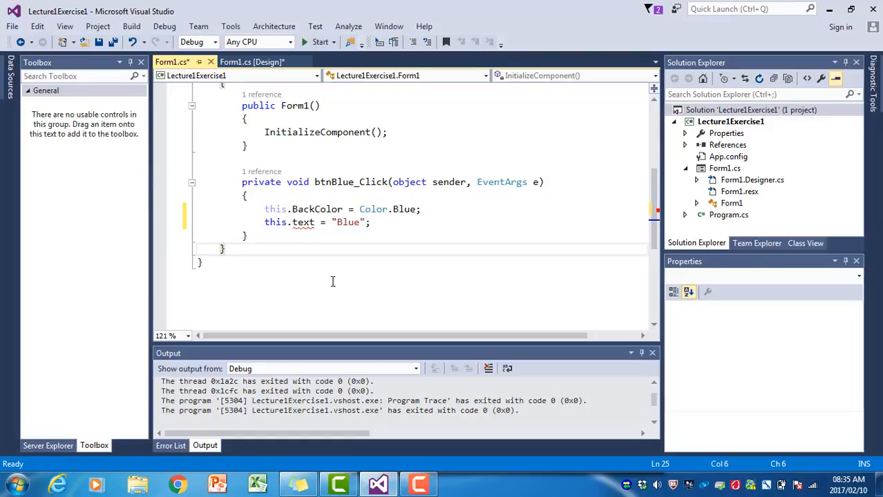
mouse_move(304, 221)
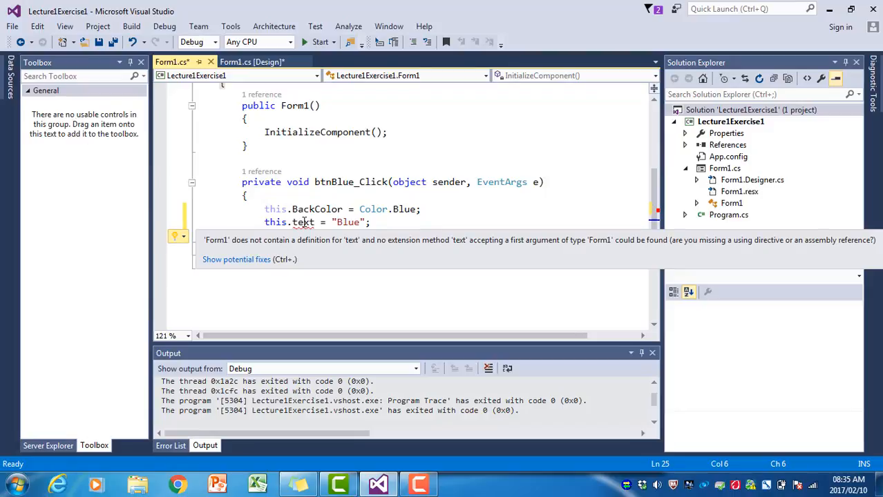
click(323, 286)
text(T)
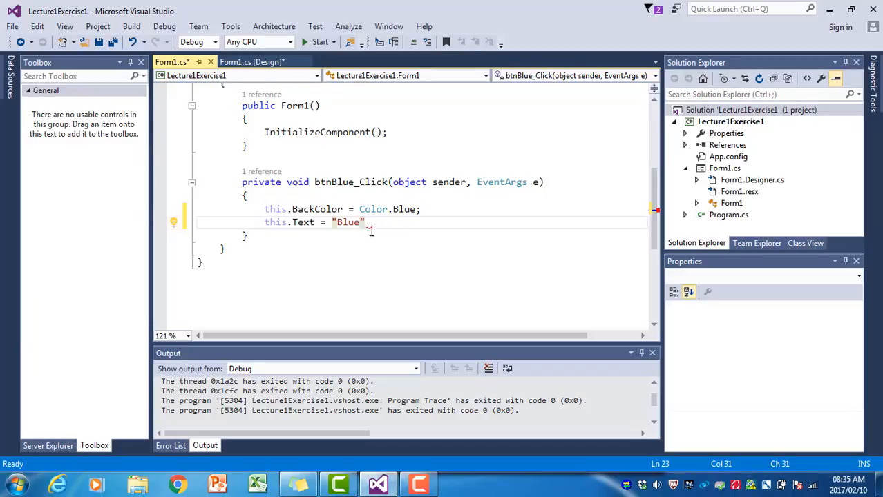
mouse_move(348, 221)
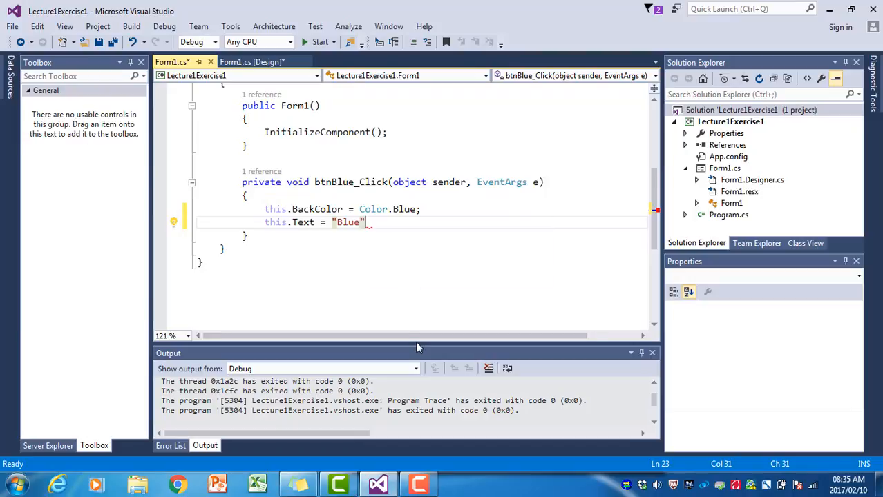
Attempt a build, decline the last successful build, and restore the semicolon on the this.Text line
text(;)
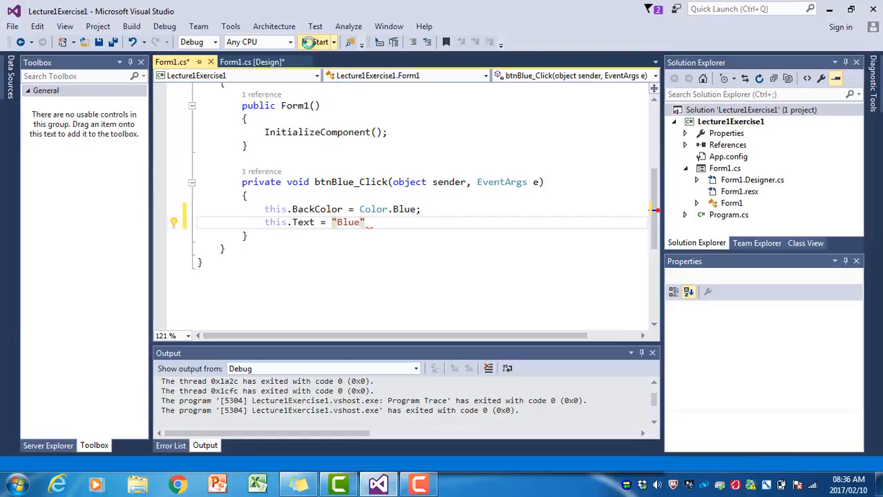
click(317, 42)
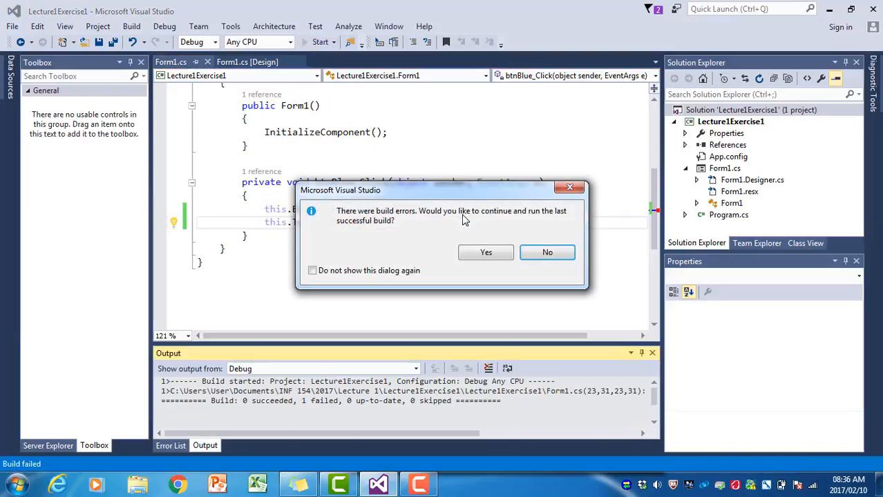
mouse_move(440, 222)
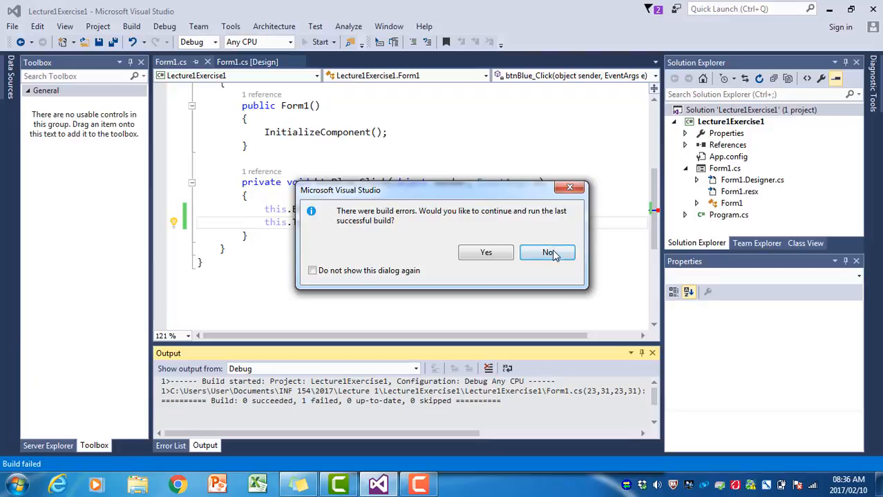
click(547, 252)
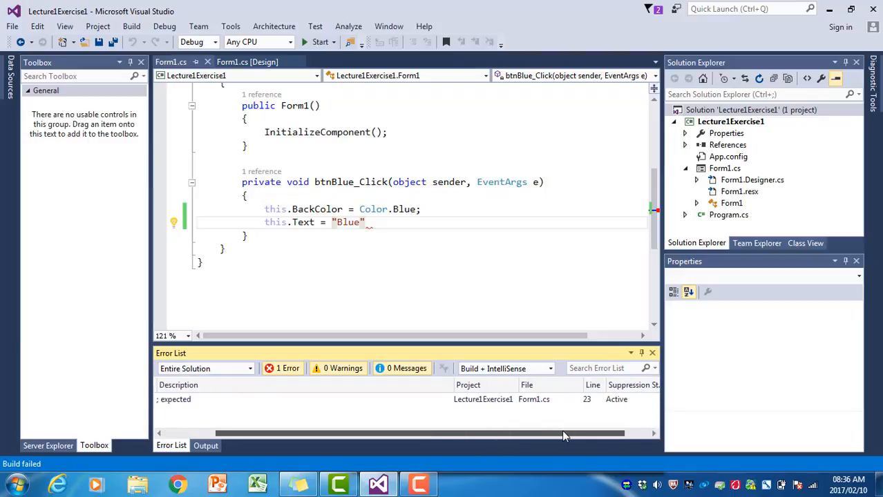
mouse_move(595, 407)
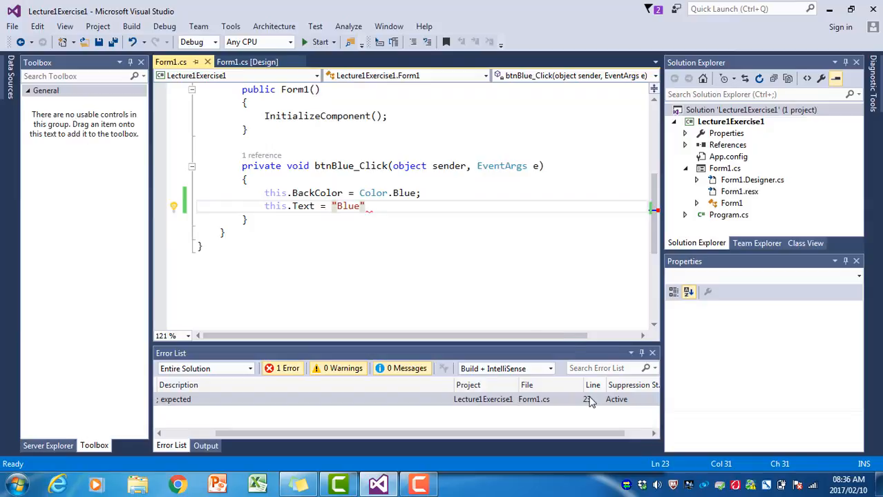
mouse_move(348, 206)
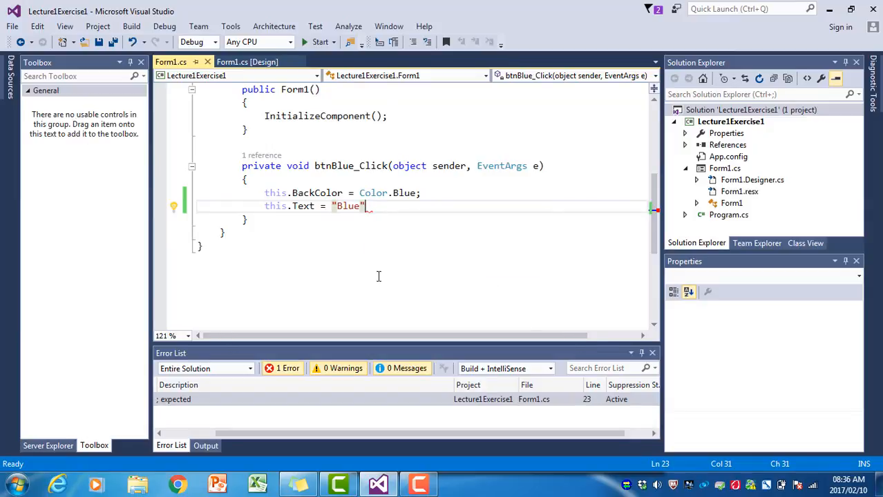
text(;)
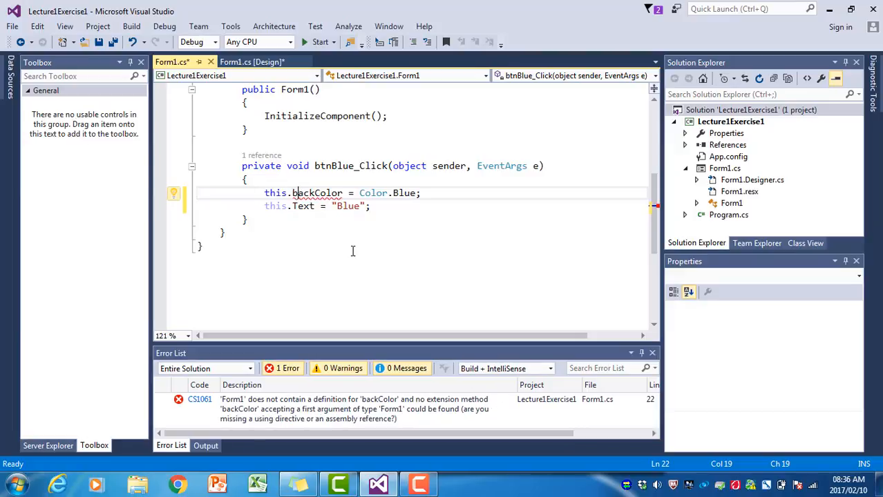
mouse_move(345, 206)
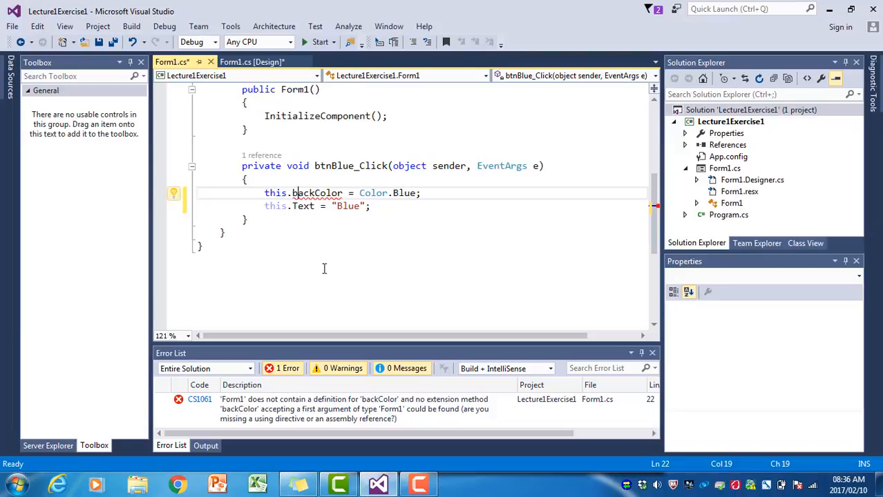
Start a build that fails on backColor and decline running the last successful build
click(321, 41)
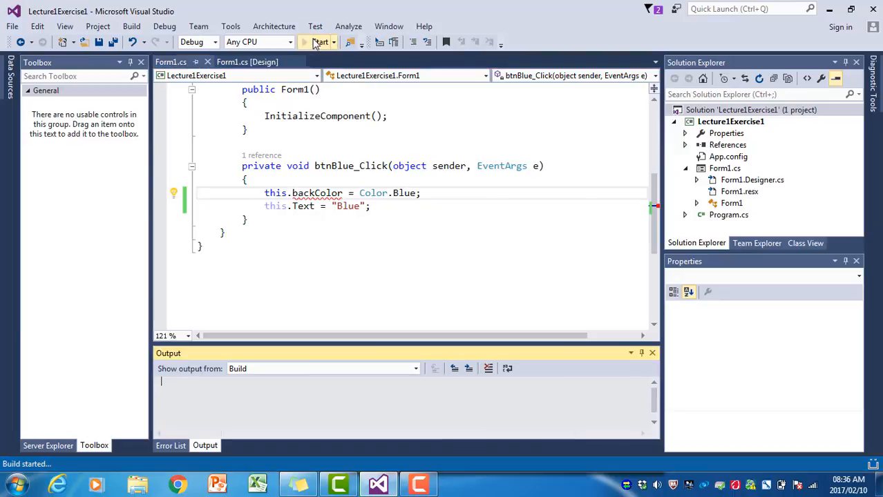
click(321, 42)
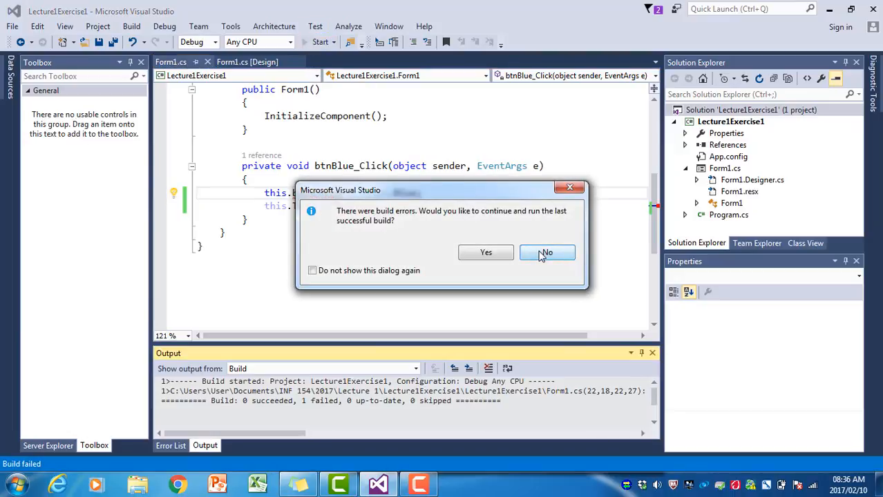
click(547, 251)
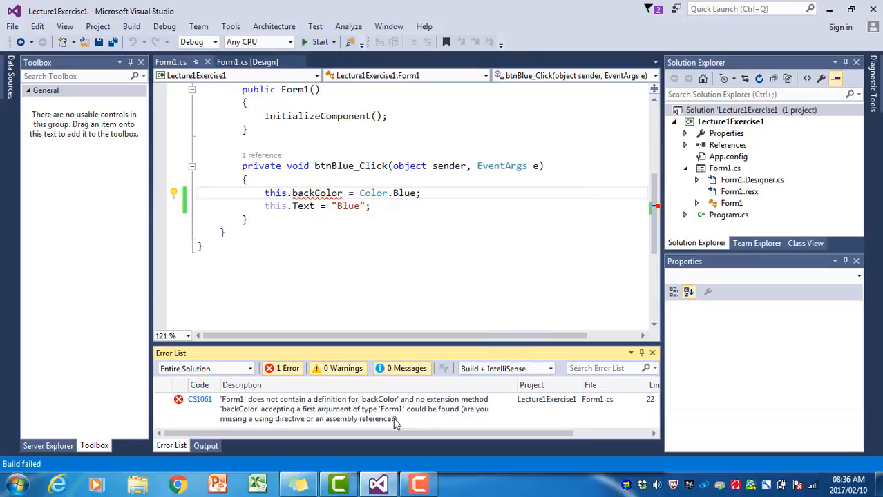
mouse_move(335, 421)
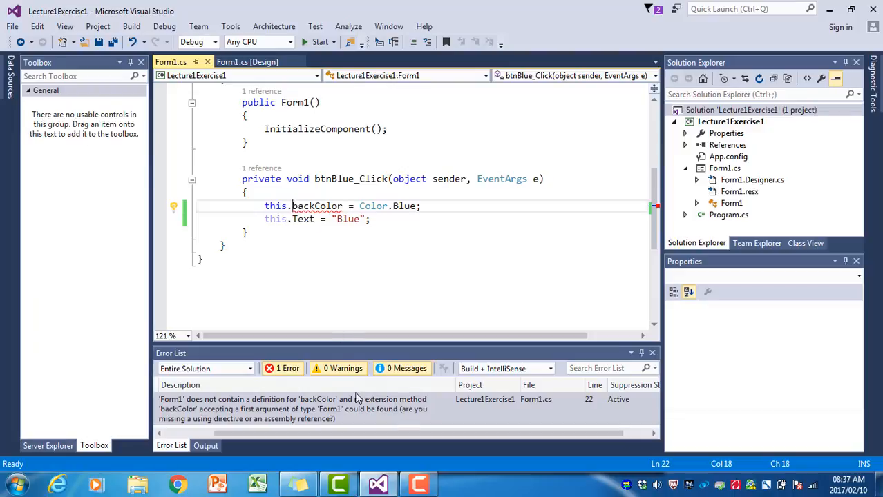
mouse_move(606, 412)
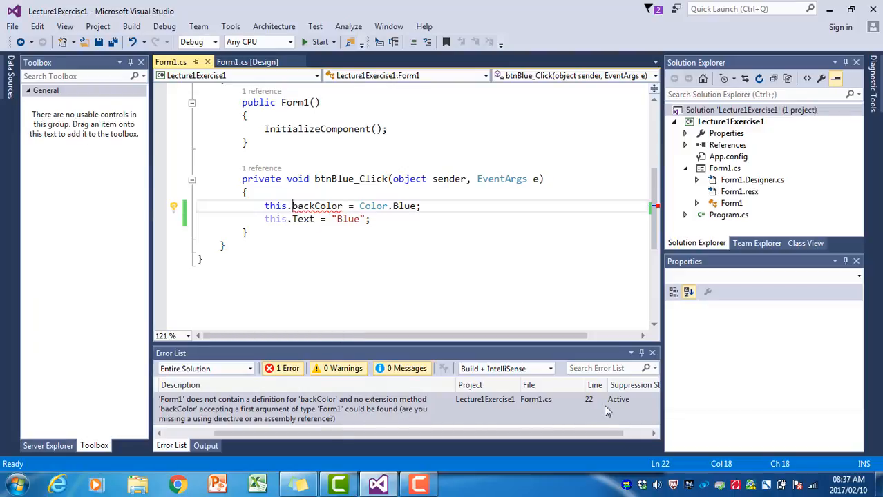
mouse_move(598, 410)
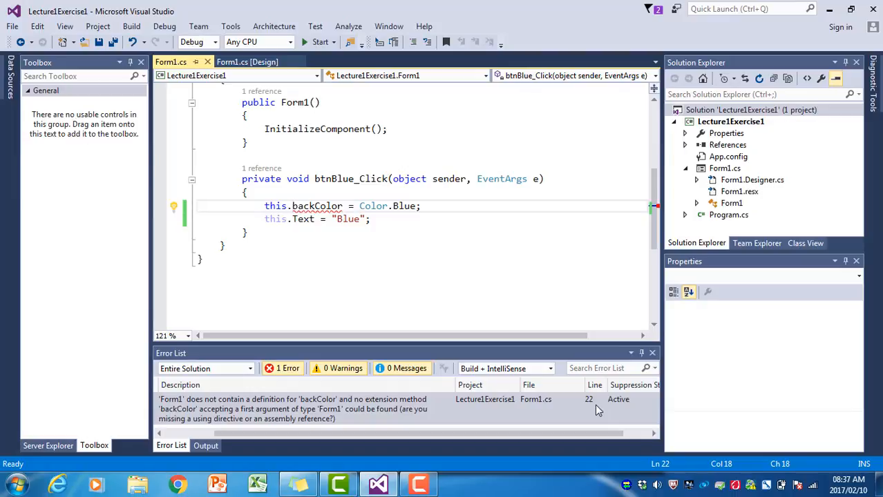
Switch to the Form1.cs [Design] view showing the Blue button
click(247, 61)
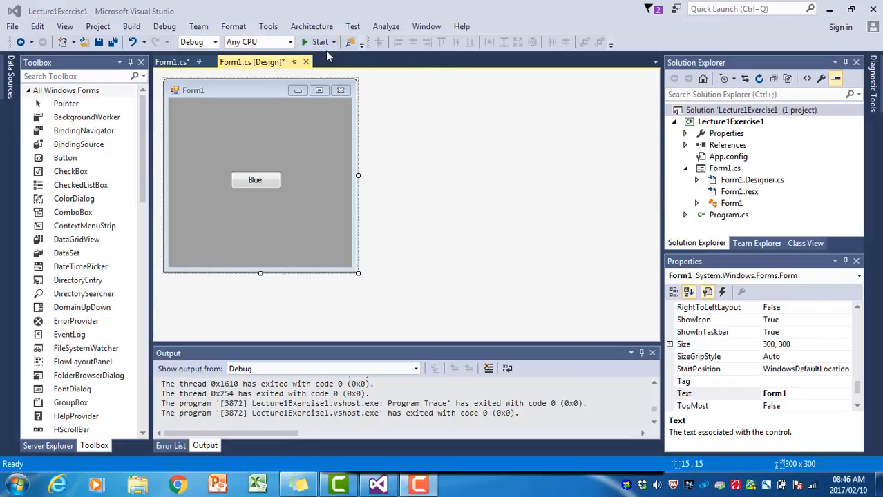
click(316, 42)
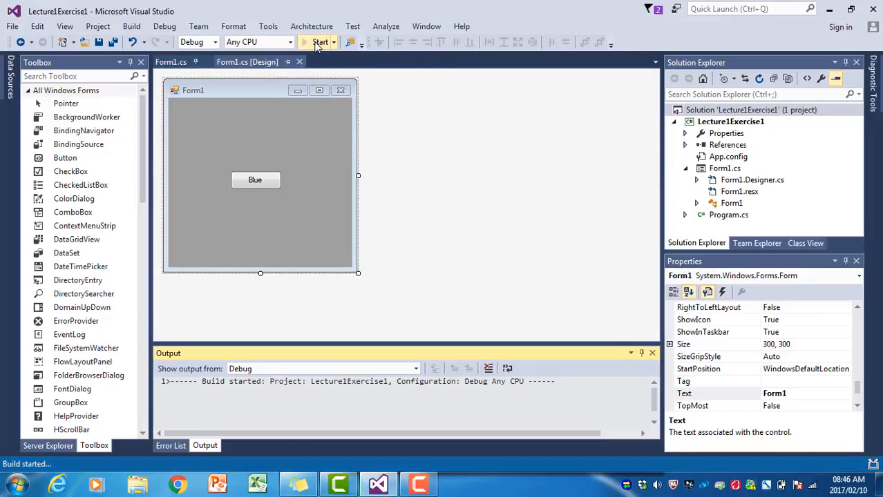
click(321, 42)
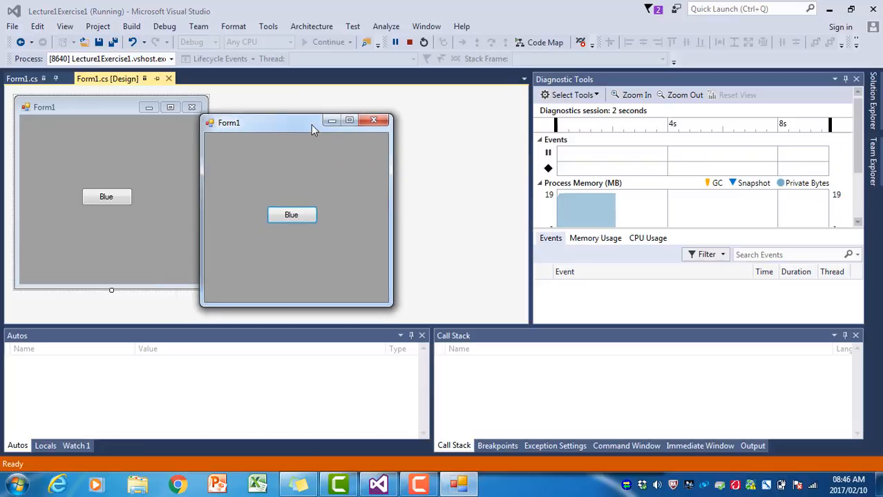
click(290, 214)
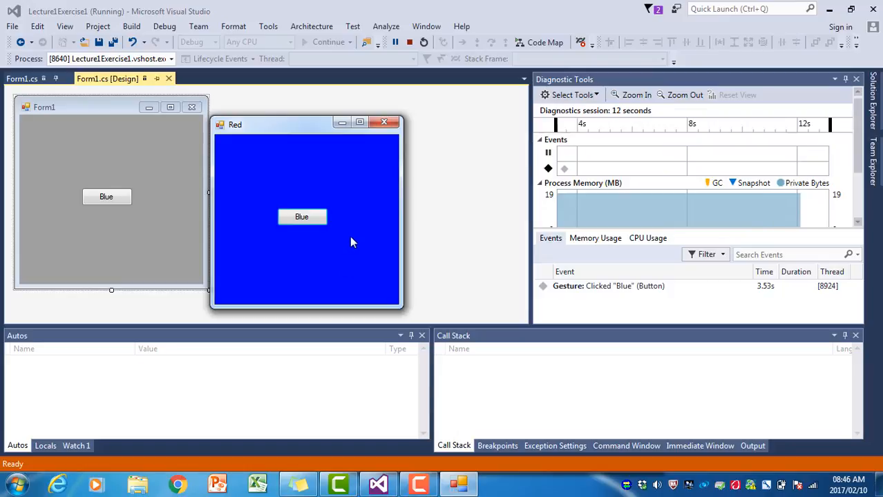
mouse_move(235, 138)
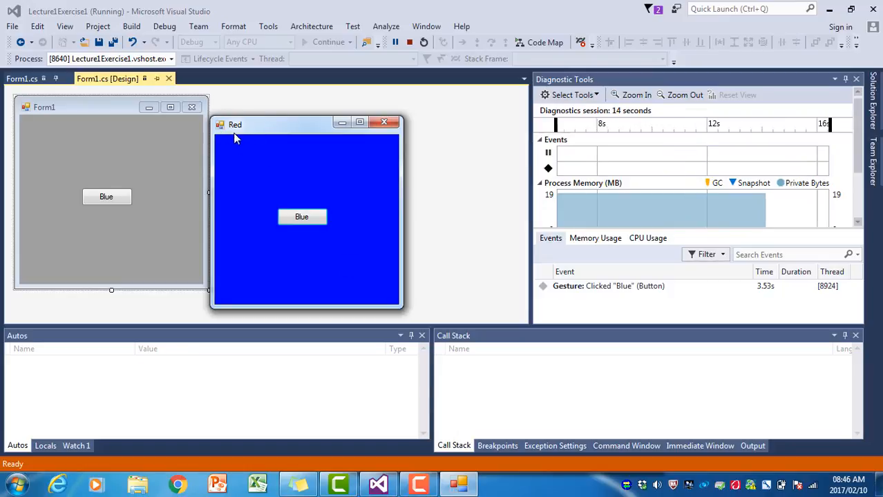
mouse_move(261, 166)
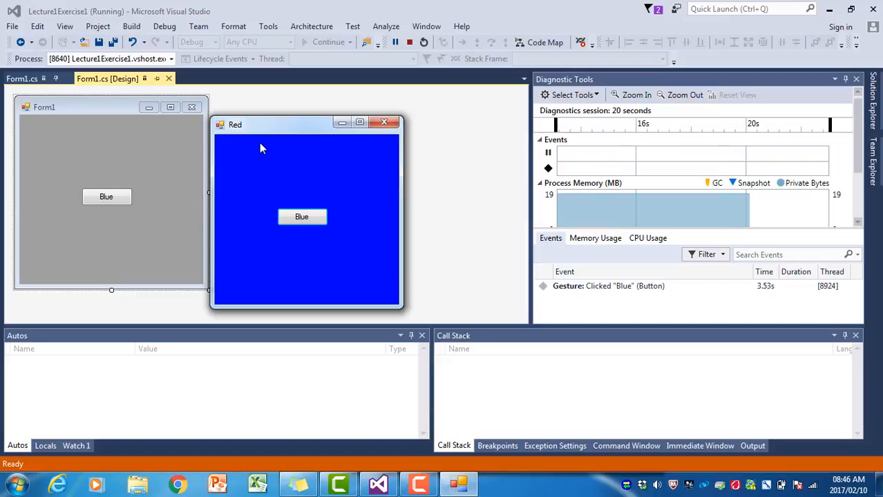
mouse_move(384, 123)
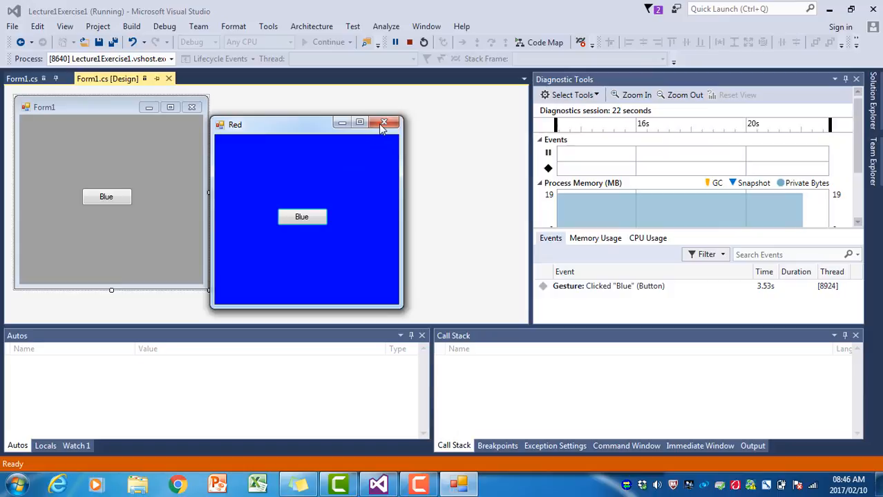
click(385, 123)
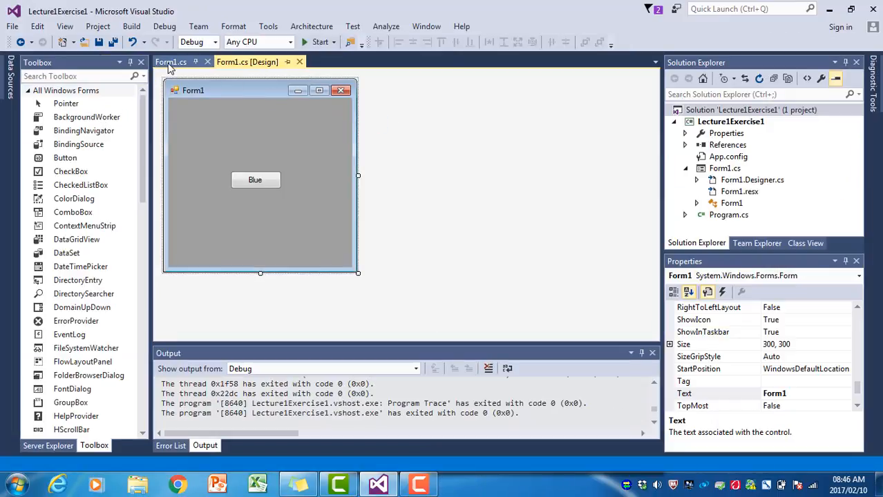
Change the title string from Red to "Blue", run the app, click Blue to verify, and close the form
click(170, 61)
text(this.Text = "";)
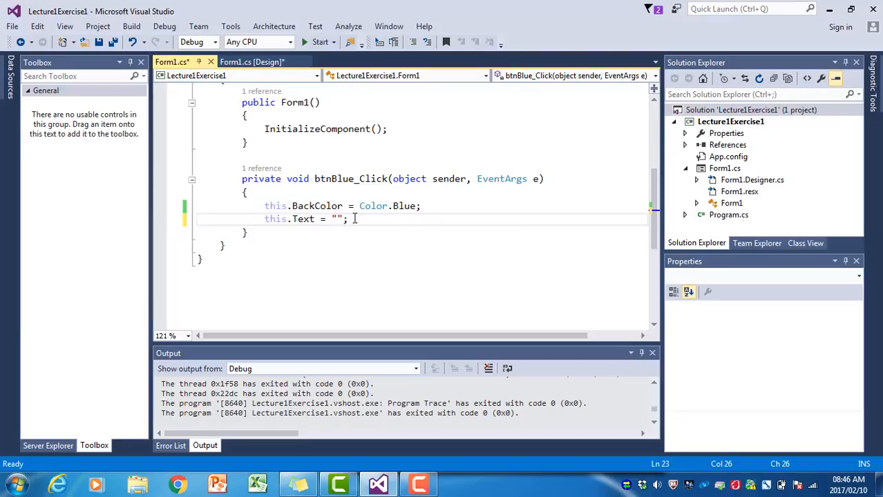
text(Blue)
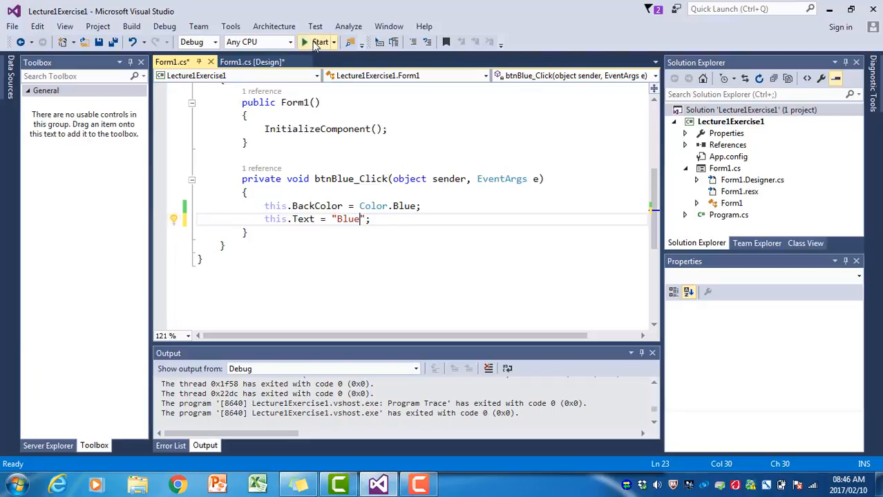
click(316, 41)
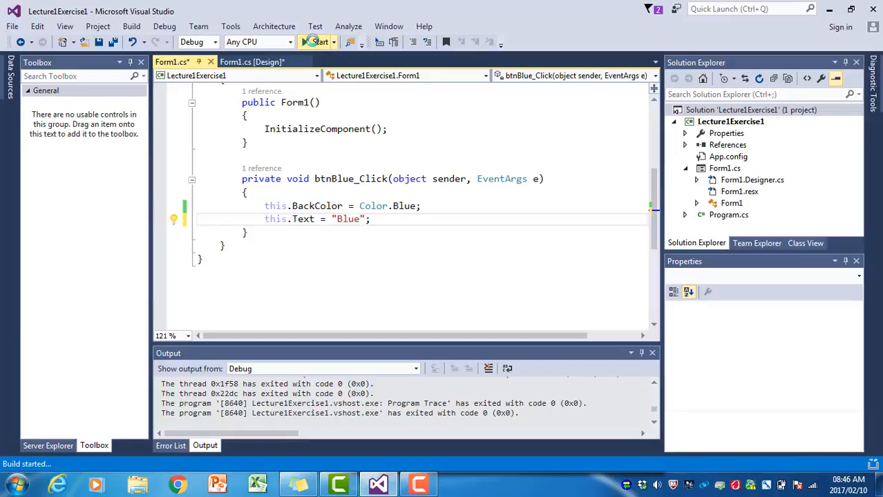
click(316, 41)
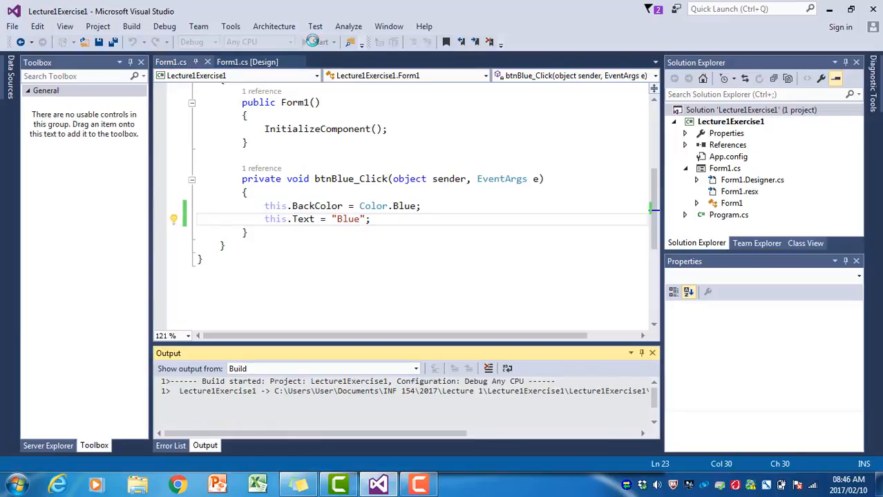
click(312, 42)
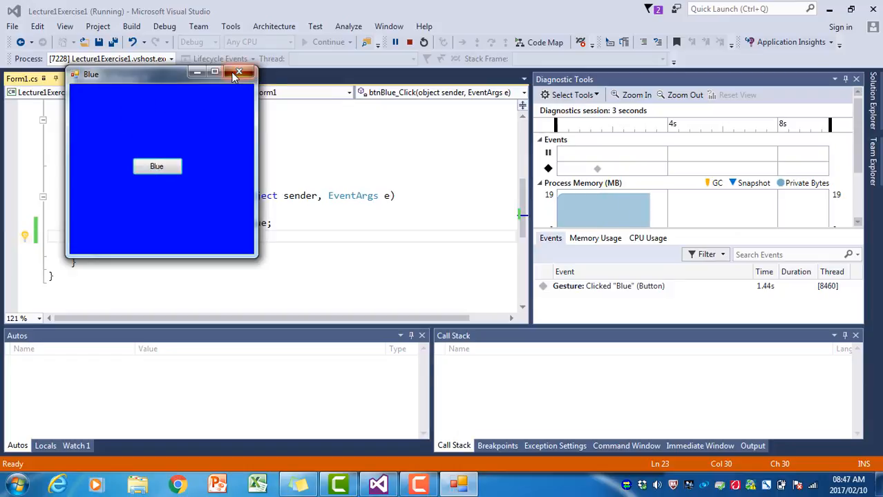
click(239, 72)
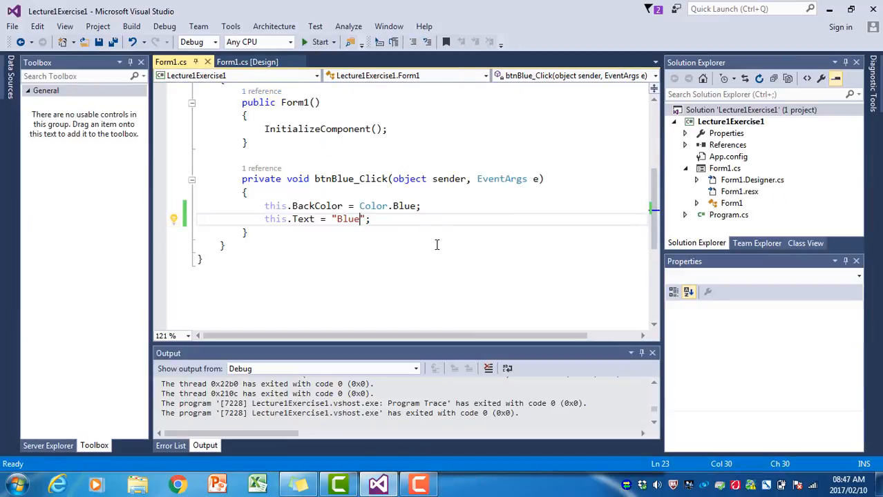